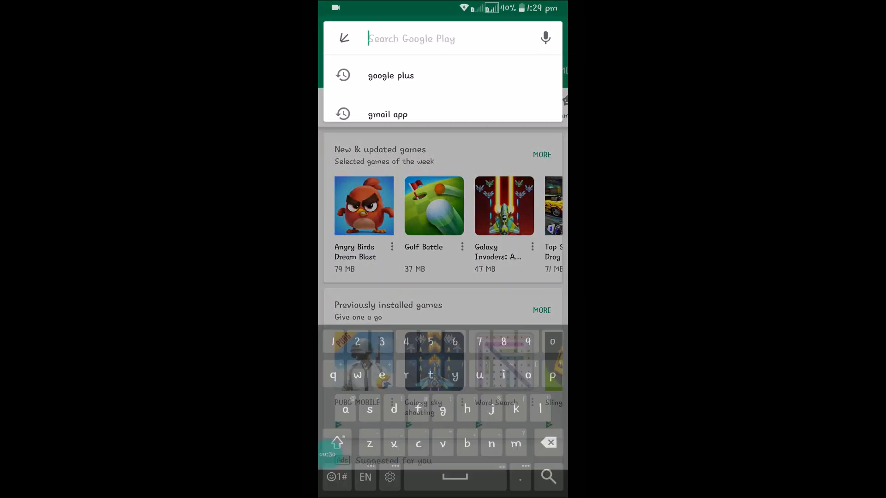
- Choose the 'google plus' search suggestion to reach the Google+ store listing
{"action": "left_click", "coordinate": [389, 75]}
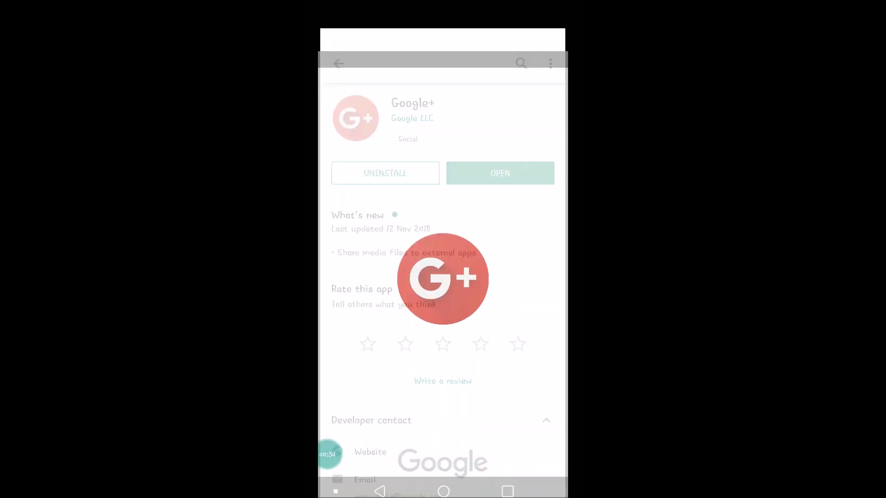
- Launch Google+ from its store page and go to your own profile page
{"action": "left_click", "coordinate": [499, 173]}
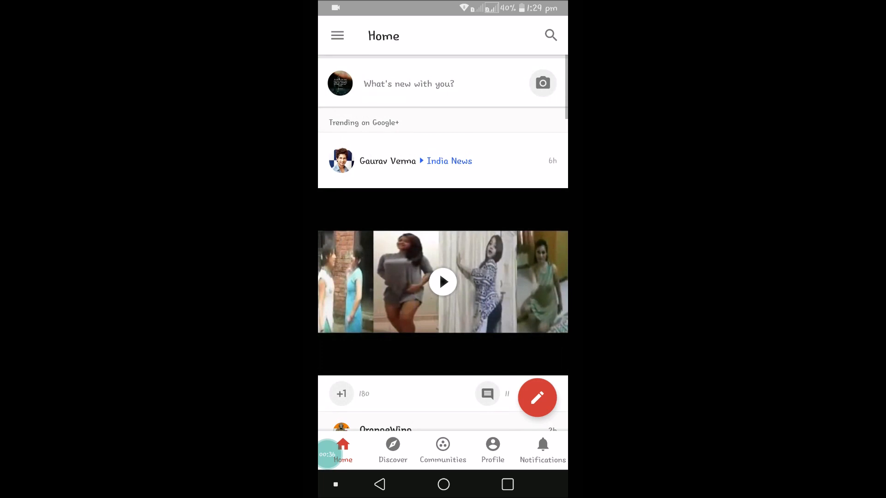
{"action": "left_click", "coordinate": [338, 36]}
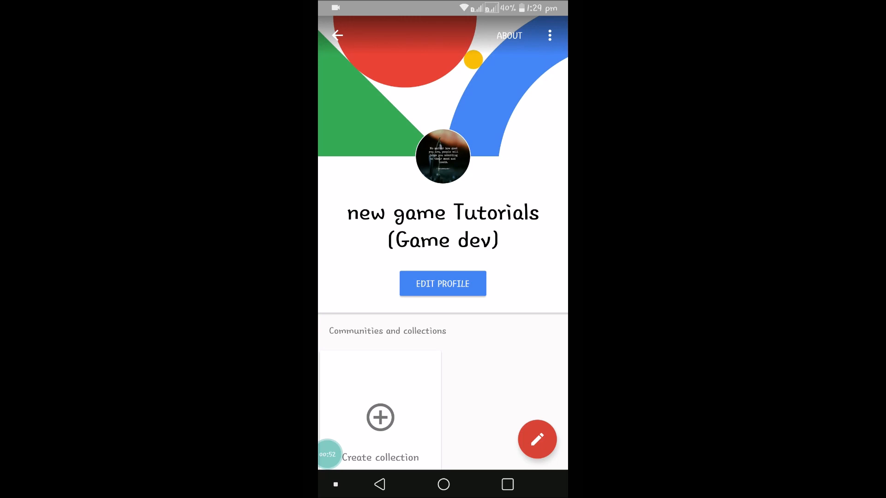
- Start editing the new game Tutorials profile via EDIT PROFILE
{"action": "left_click", "coordinate": [443, 157]}
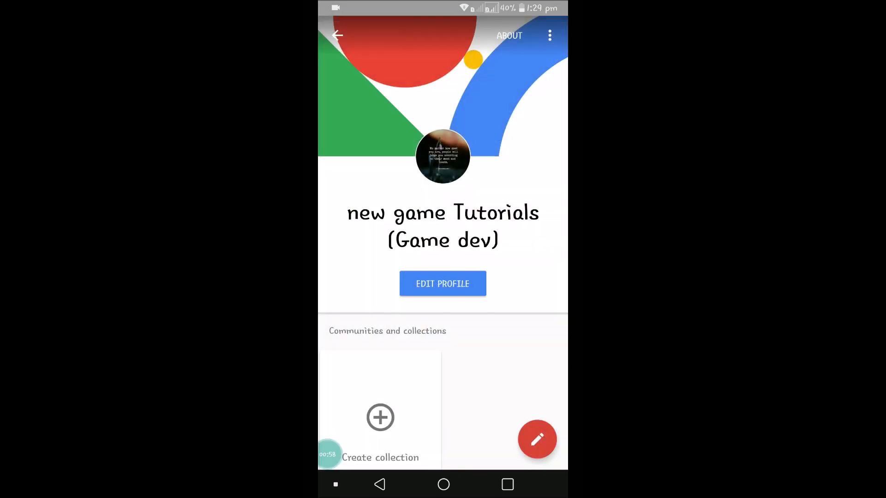
{"action": "left_click", "coordinate": [442, 283]}
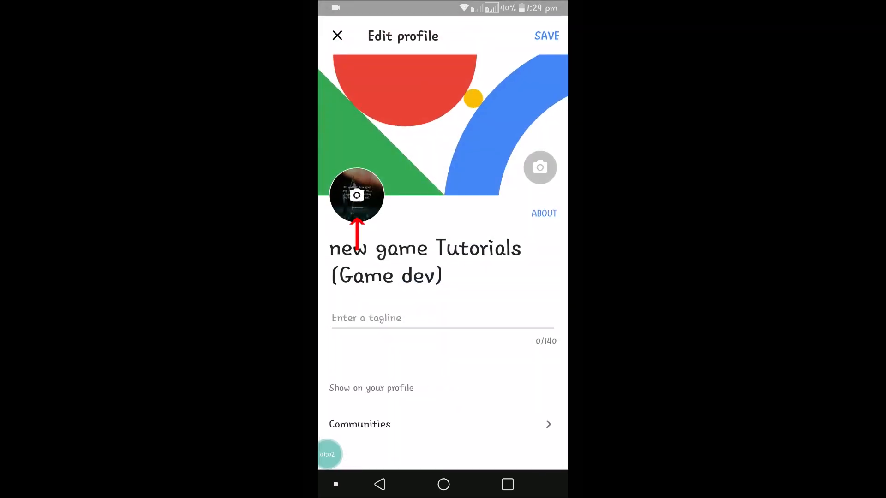
- Pick the 'People… What am I?' riddle image from the gallery and accept the crop as profile photo
{"action": "left_click", "coordinate": [356, 196]}
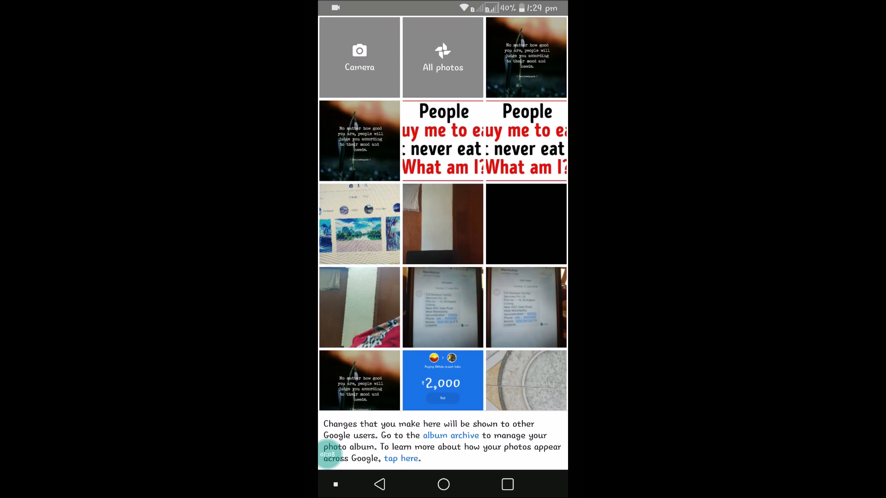
{"action": "left_click", "coordinate": [442, 141]}
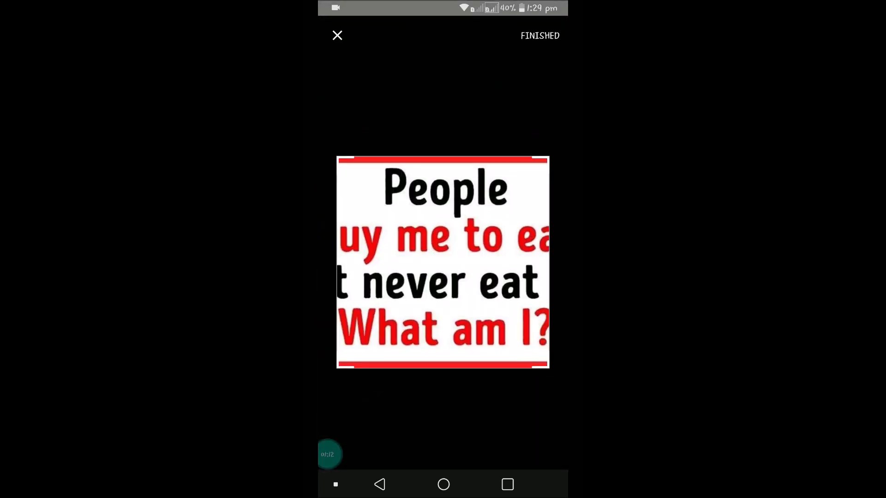
{"action": "left_click", "coordinate": [539, 36]}
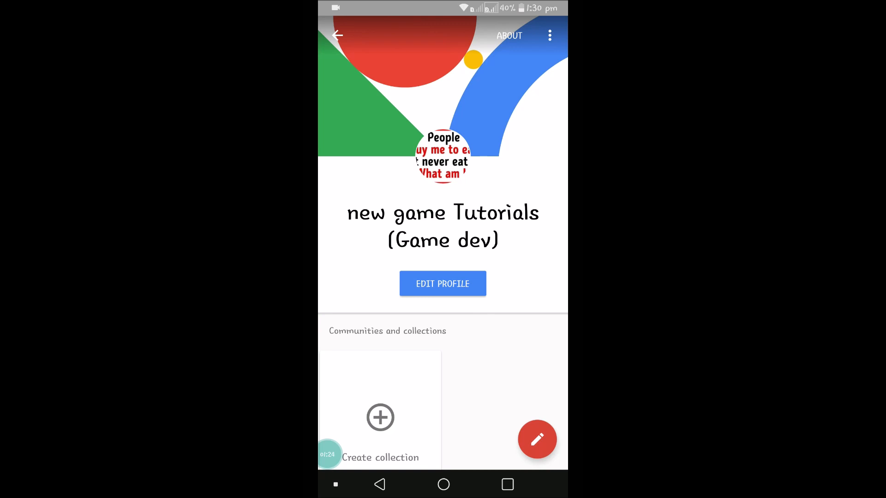
- Save the profile and continue to the account's About me page in the browser
{"action": "left_click", "coordinate": [443, 283]}
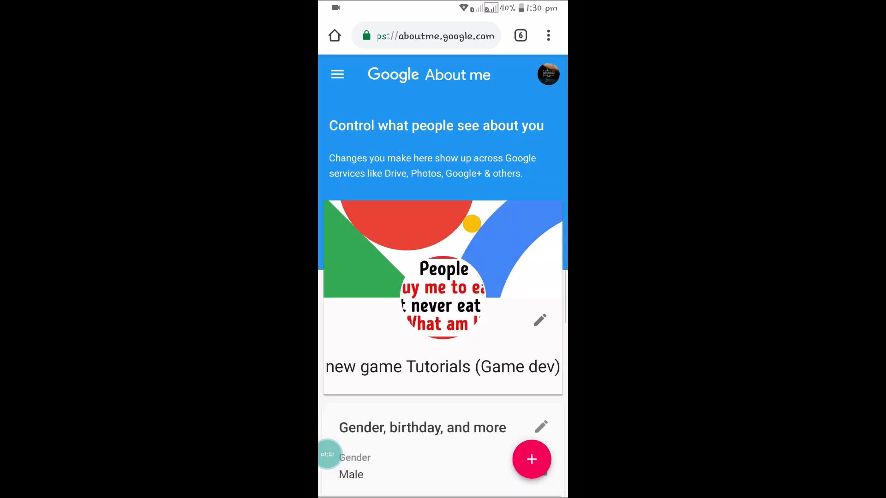
- Scroll the About me page and start editing the profile name and photo
{"action": "scroll", "scroll_direction": "down", "scroll_amount": 3}
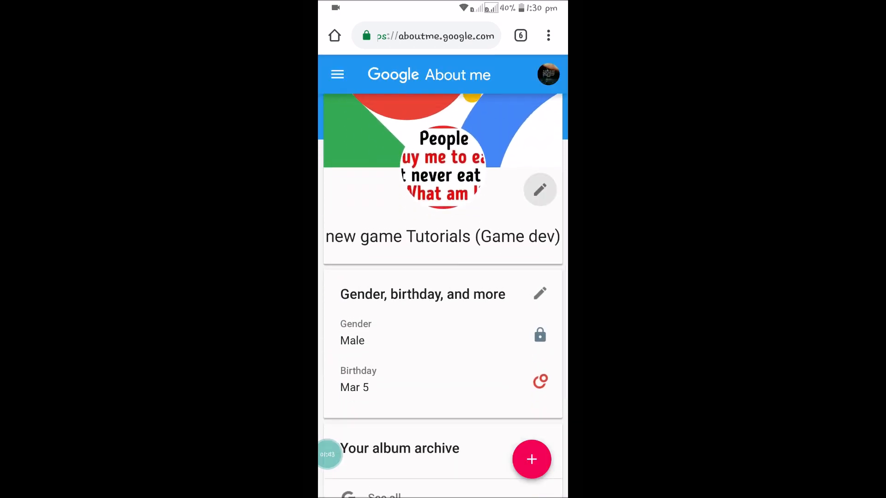
{"action": "left_click", "coordinate": [538, 190]}
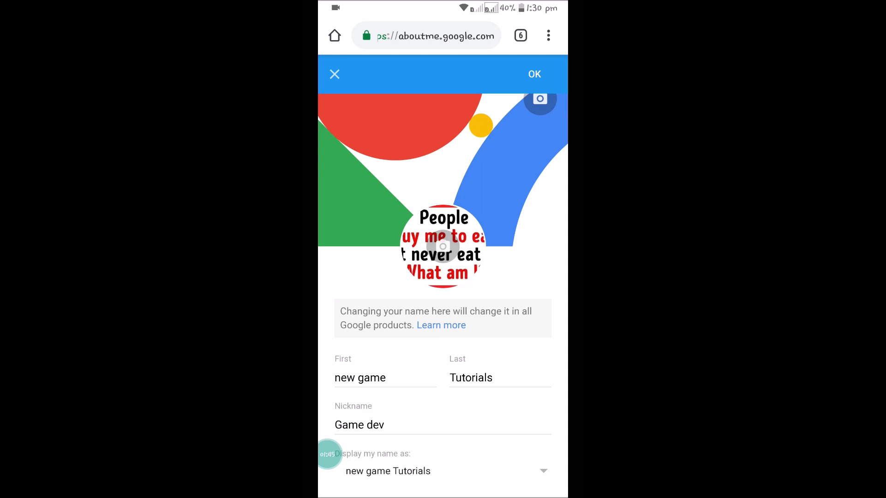